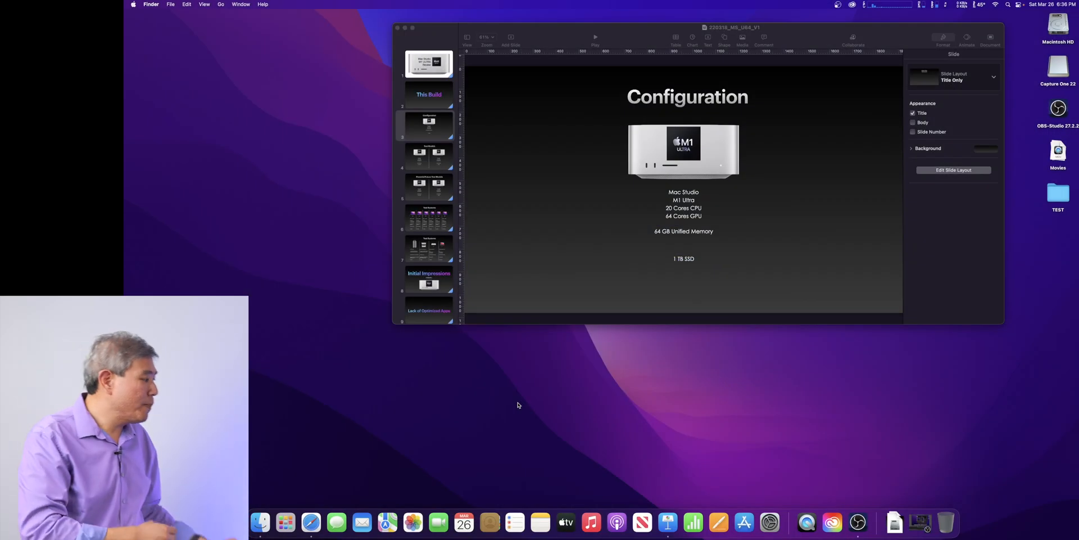
Launch QuickTime Player from Spotlight and start a new screen recording.
{"action": "type", "text": "quickTime Player"}
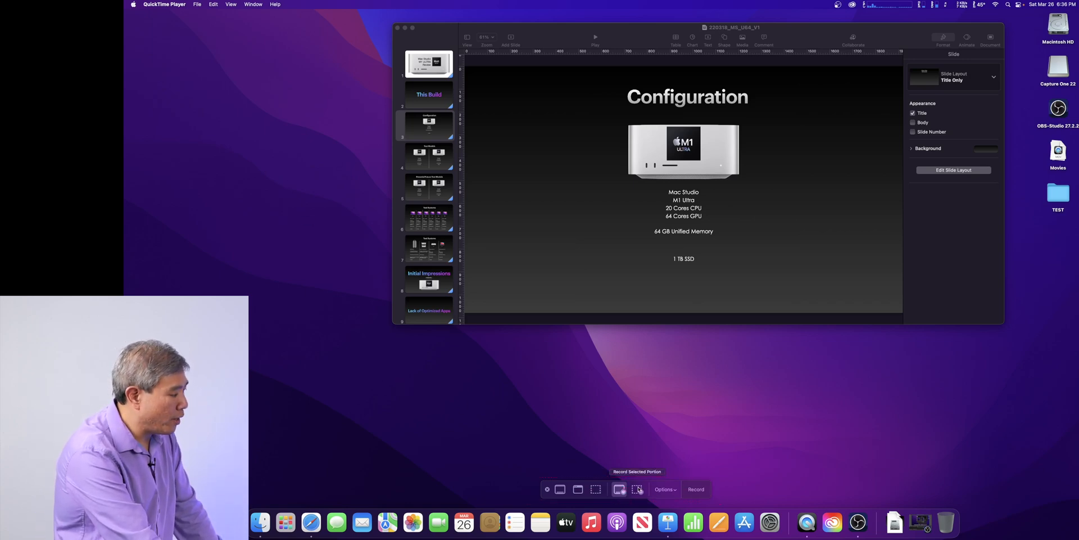
Record the entire screen, using Studio Display Microphone as the audio source.
{"action": "left_click", "coordinate": [637, 489]}
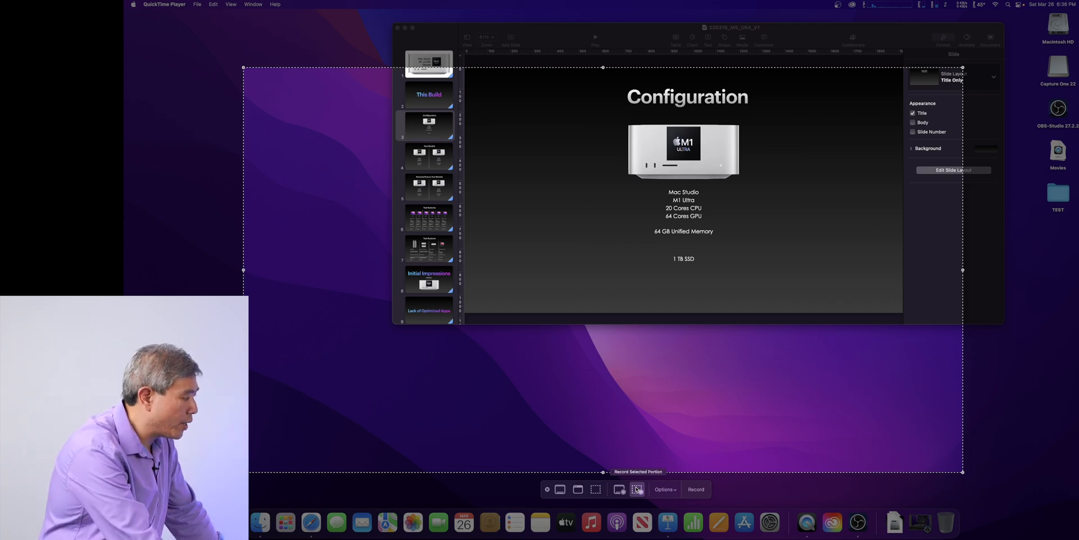
{"action": "left_click", "coordinate": [619, 489]}
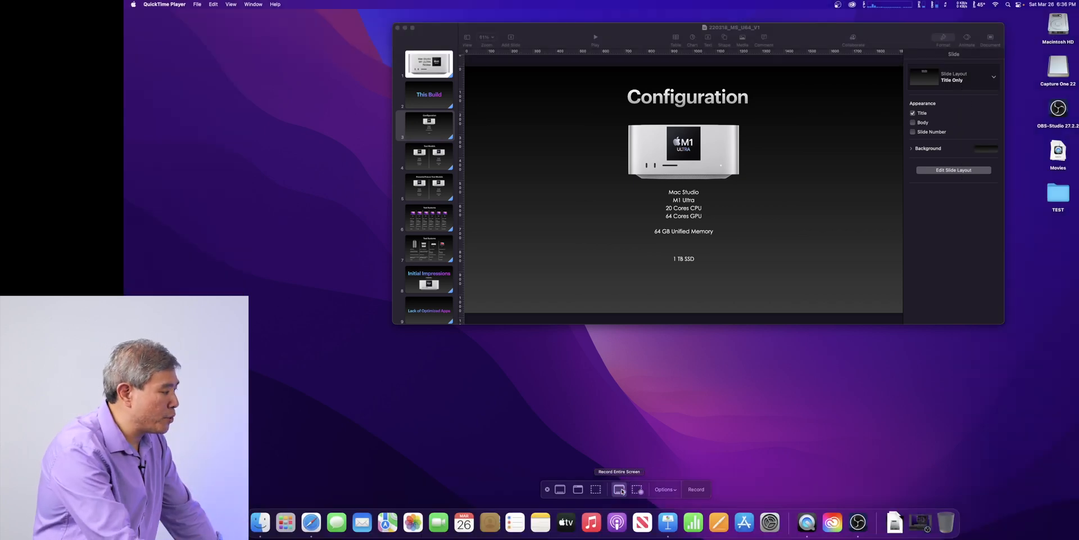
{"action": "left_click", "coordinate": [664, 489]}
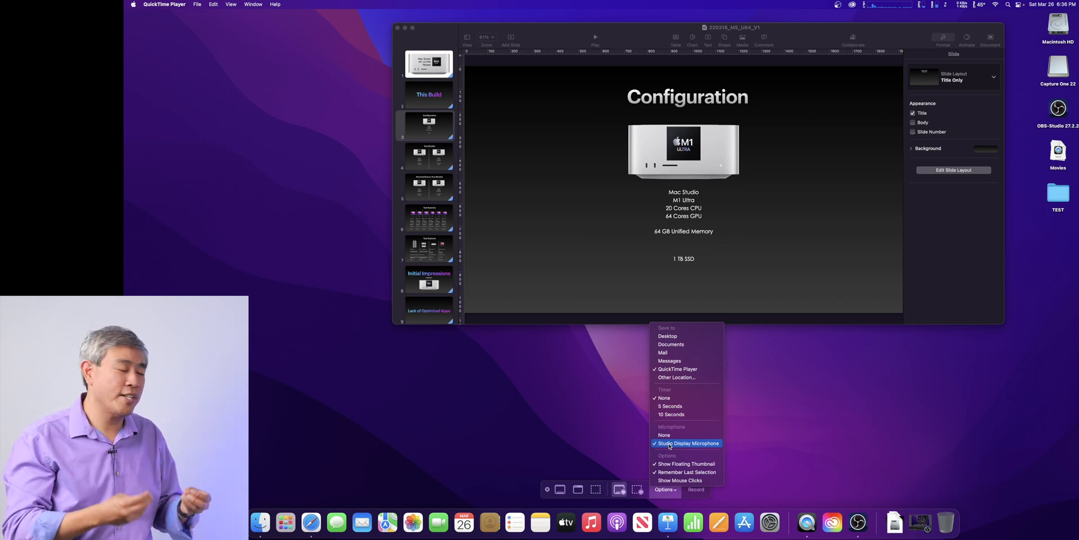
{"action": "left_click", "coordinate": [685, 443]}
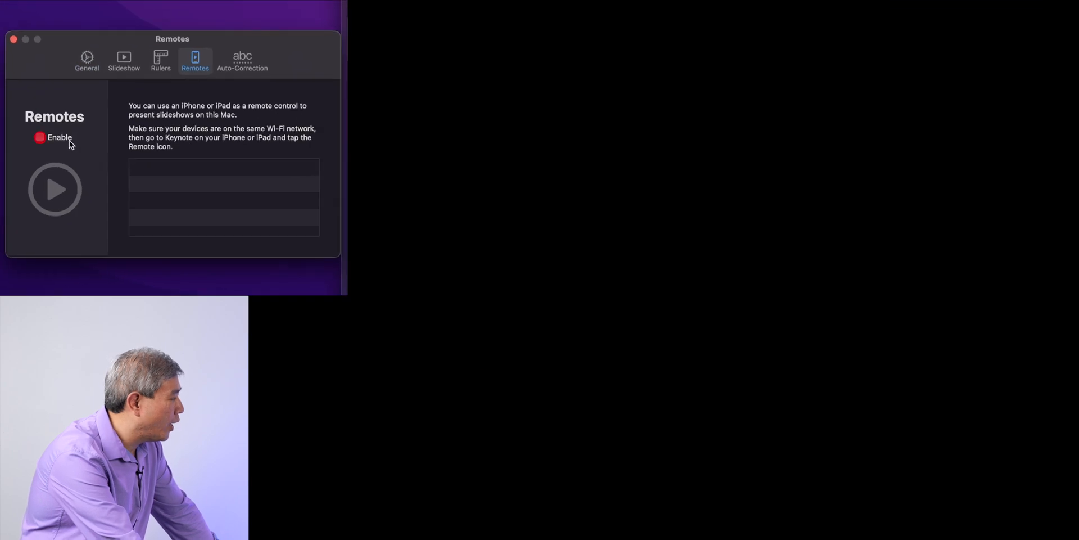
Tick Enable in Keynote's Remotes preferences for iPhone or iPad control.
{"action": "left_click", "coordinate": [40, 138]}
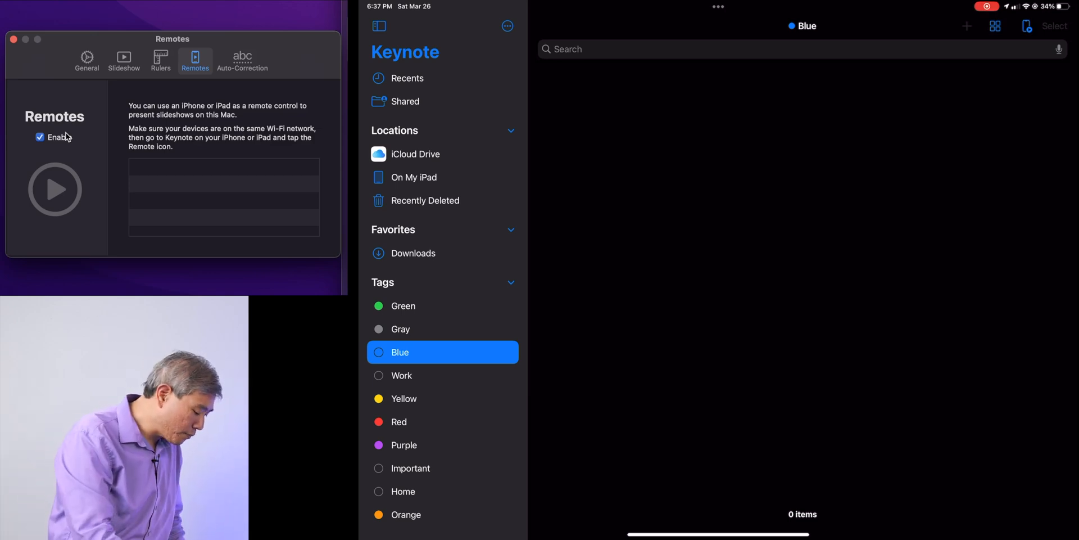
Link the iPad to the Mac as a Keynote remote by confirming the matching passcode.
{"action": "left_click", "coordinate": [1027, 26]}
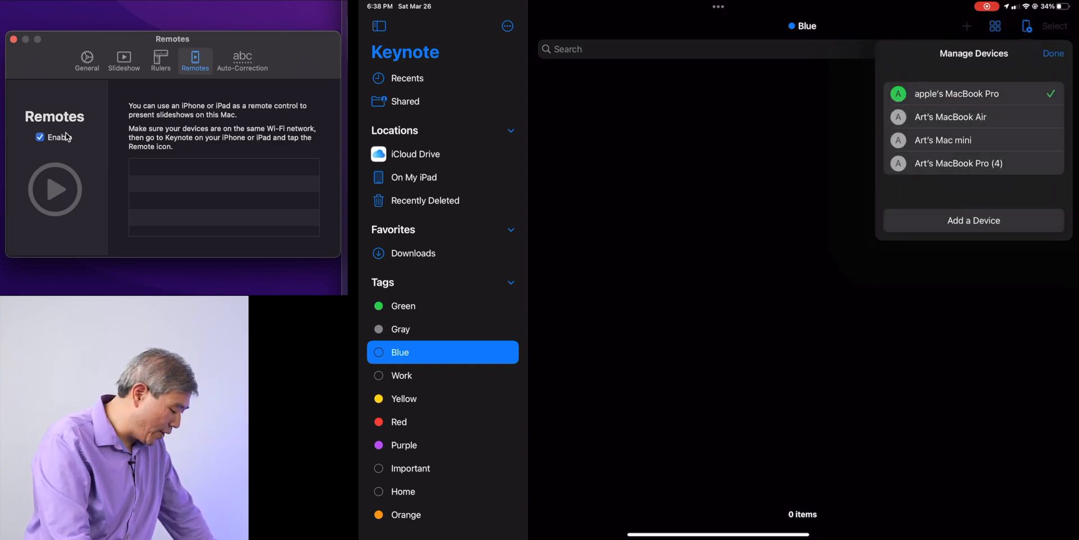
{"action": "left_click", "coordinate": [973, 220]}
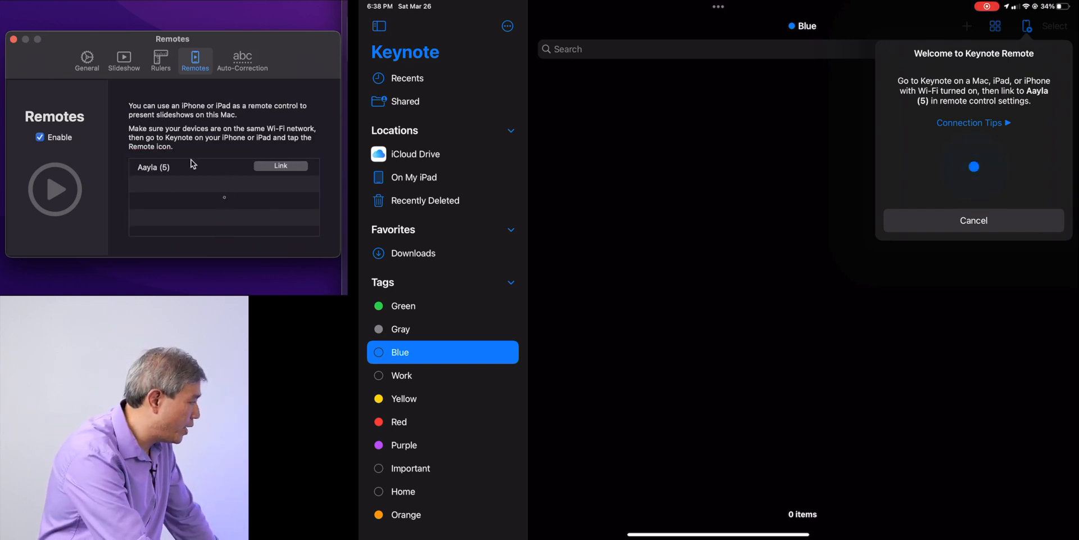
{"action": "left_click", "coordinate": [280, 166]}
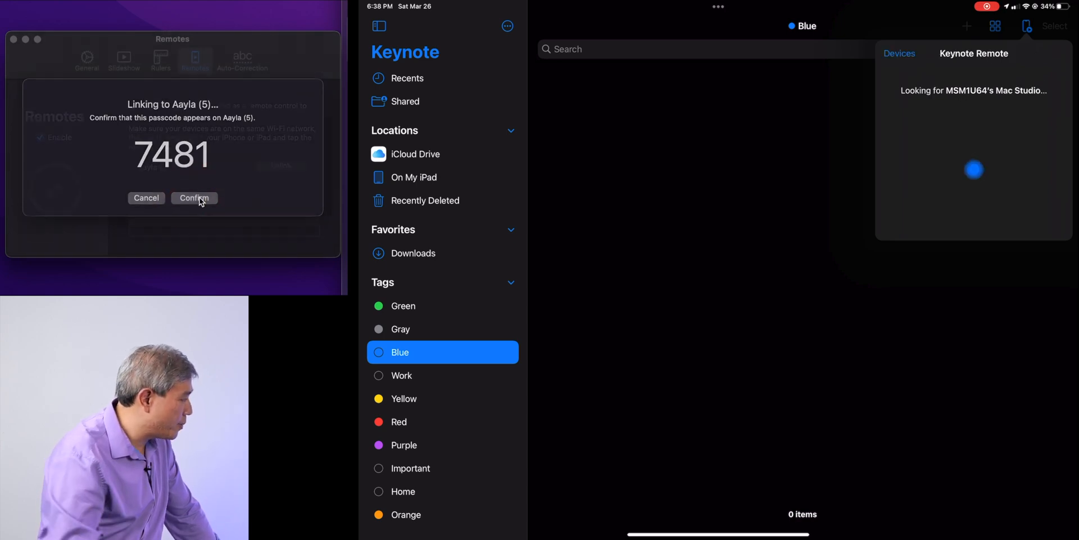
{"action": "left_click", "coordinate": [194, 197]}
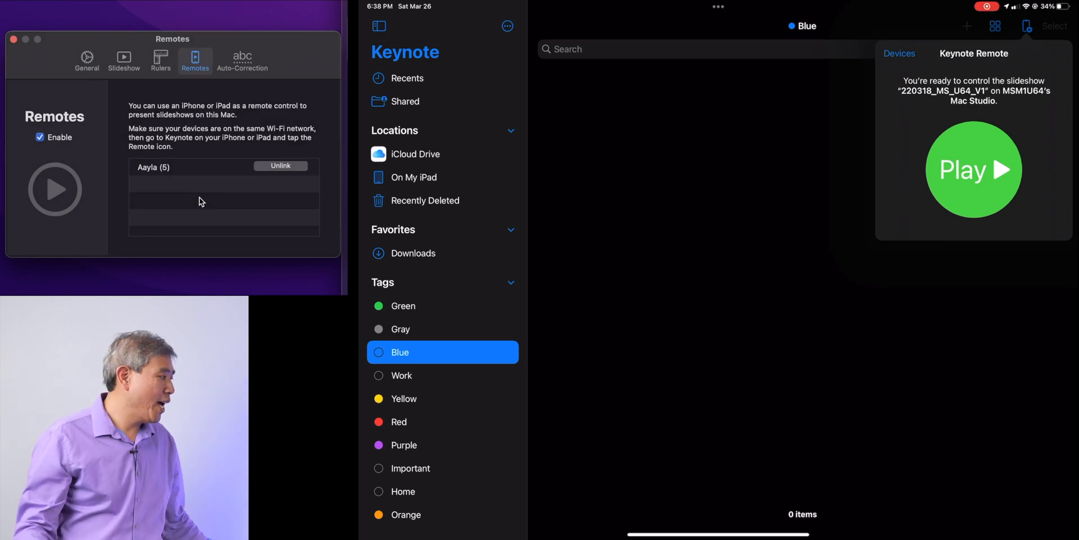
{"action": "mouse_move", "coordinate": [33, 55]}
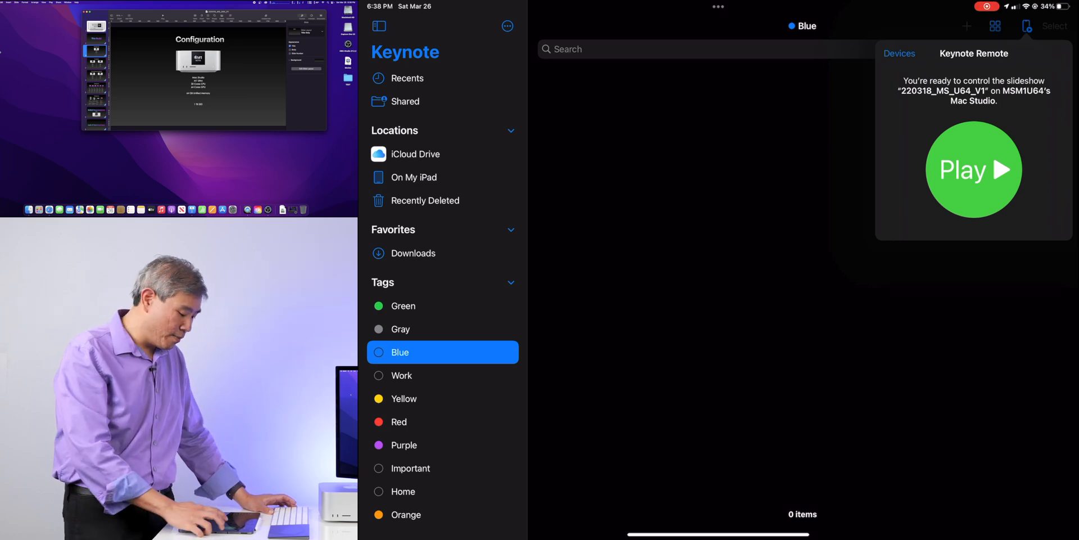
Play the slideshow from the iPad remote, showing Configuration and the next slide.
{"action": "left_click", "coordinate": [974, 170]}
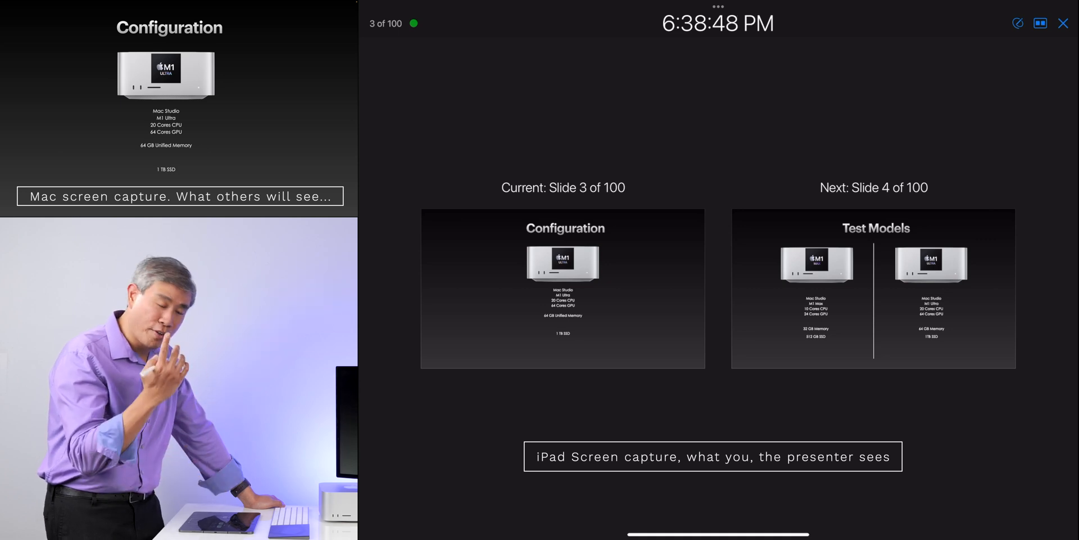
Try the Current and Notes and Next layouts, then settle on Current only.
{"action": "left_click", "coordinate": [1039, 23]}
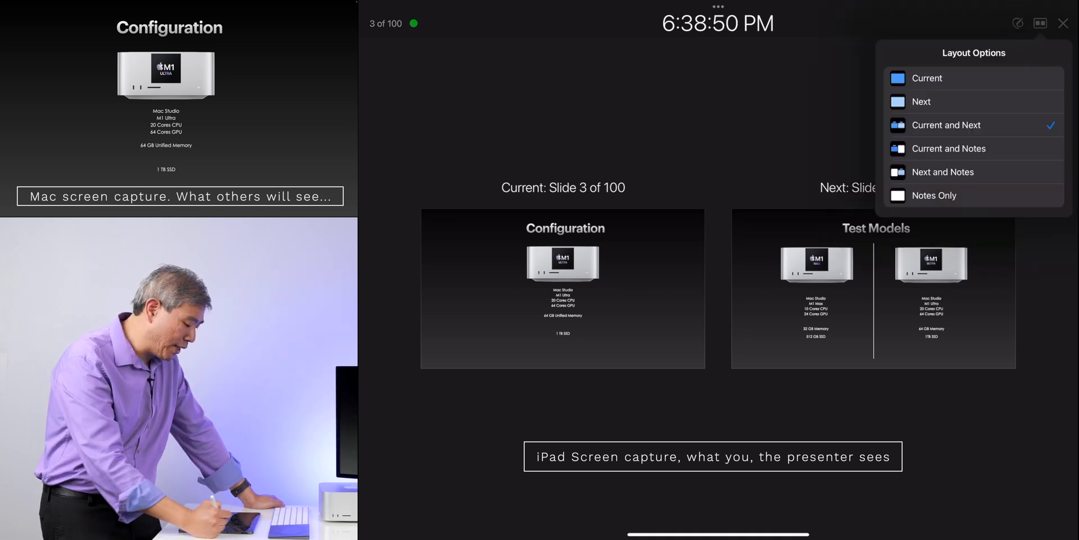
{"action": "left_click", "coordinate": [948, 149]}
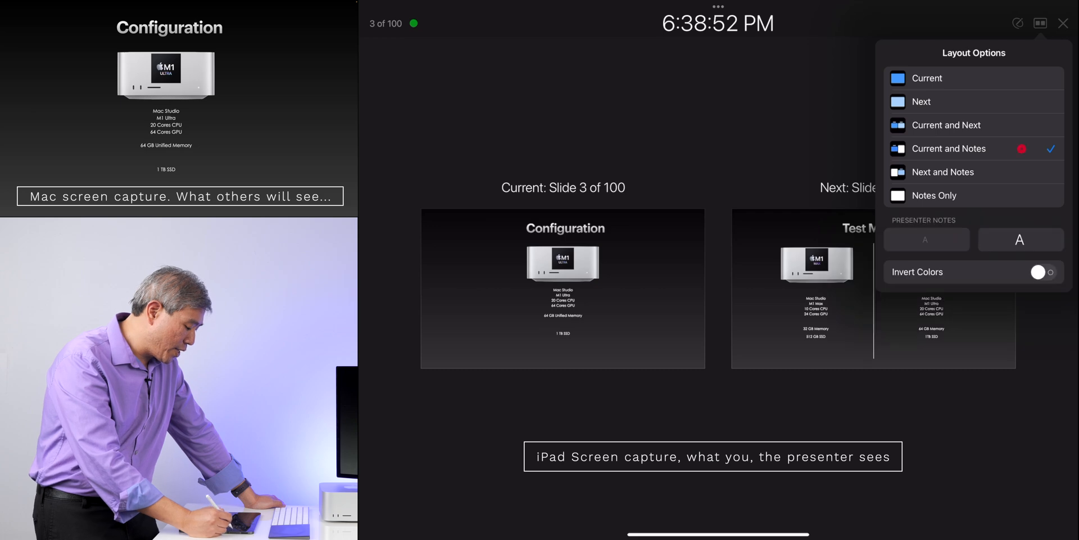
{"action": "left_click", "coordinate": [922, 102]}
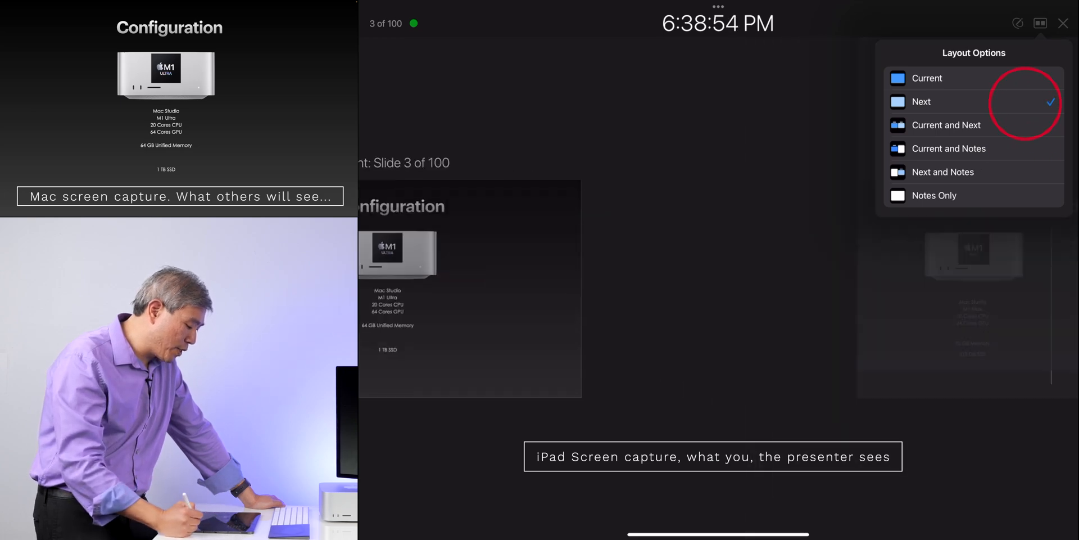
{"action": "left_click", "coordinate": [927, 78]}
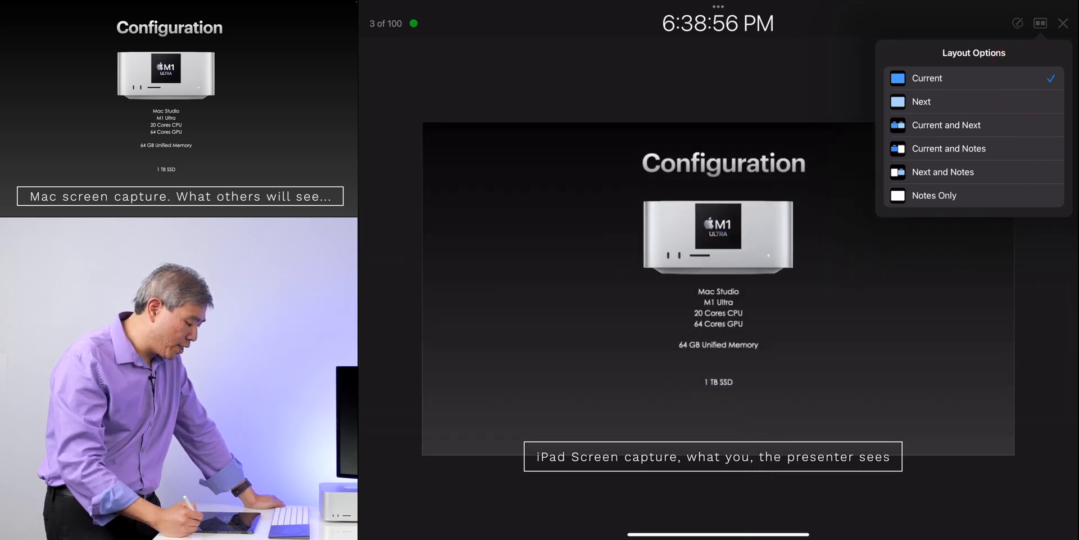
{"action": "left_click", "coordinate": [946, 125]}
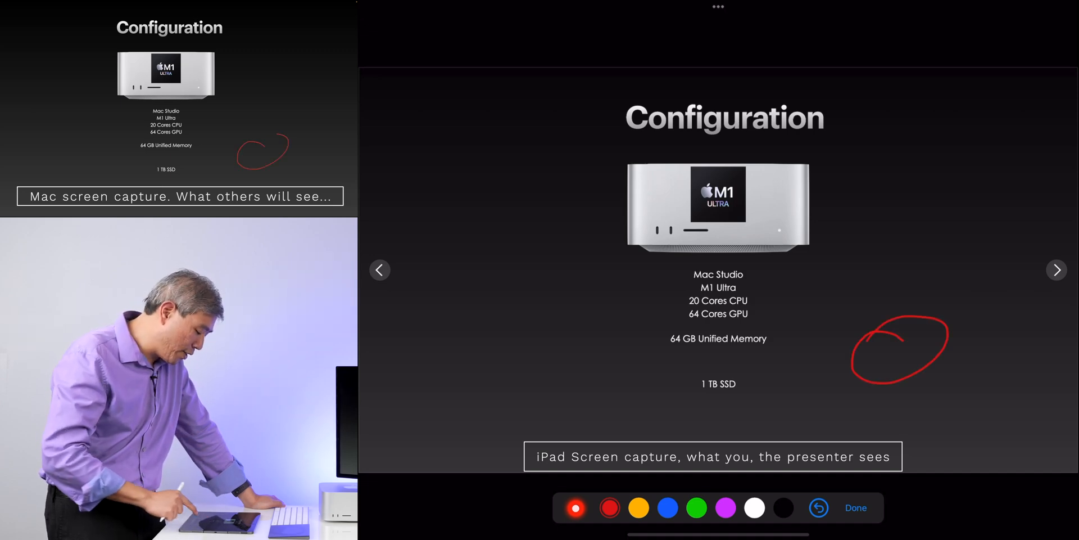
Undo the stray scribble, then circle the spec list and add a red checkmark.
{"action": "left_click", "coordinate": [816, 507]}
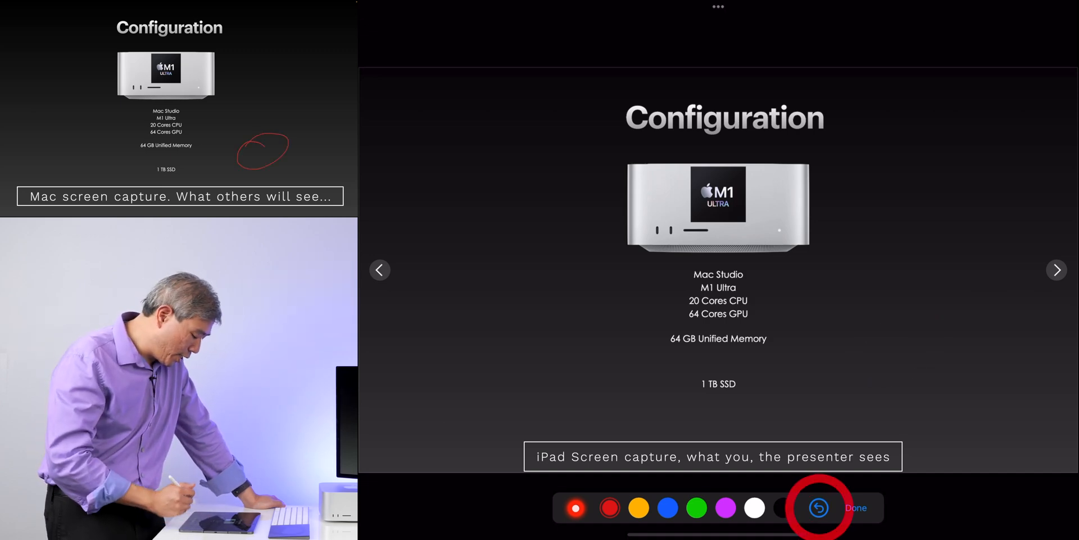
{"action": "left_click_drag", "start_coordinate": [647, 269], "coordinate": [785, 393]}
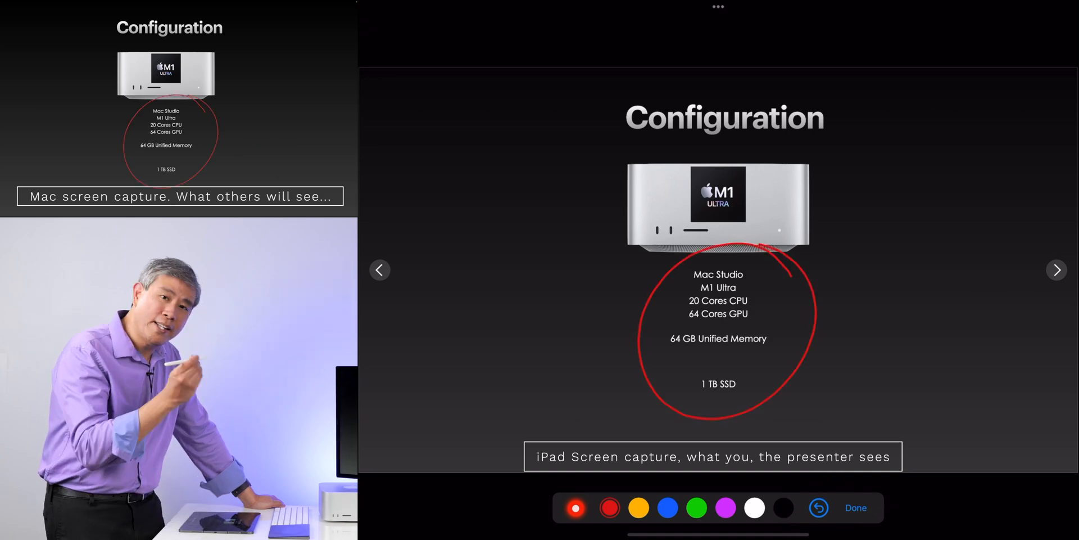
{"action": "left_click_drag", "start_coordinate": [833, 303], "coordinate": [881, 248]}
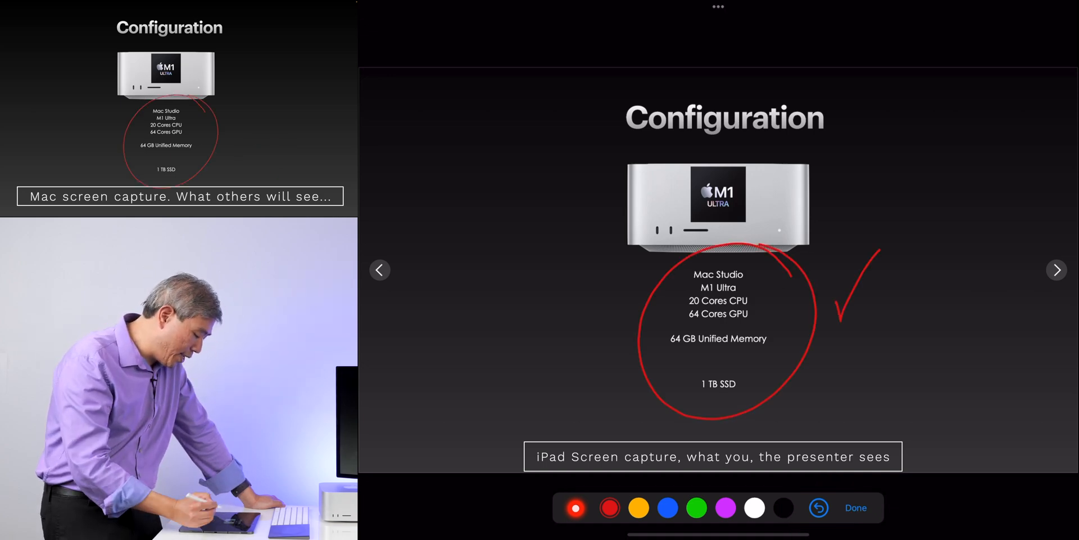